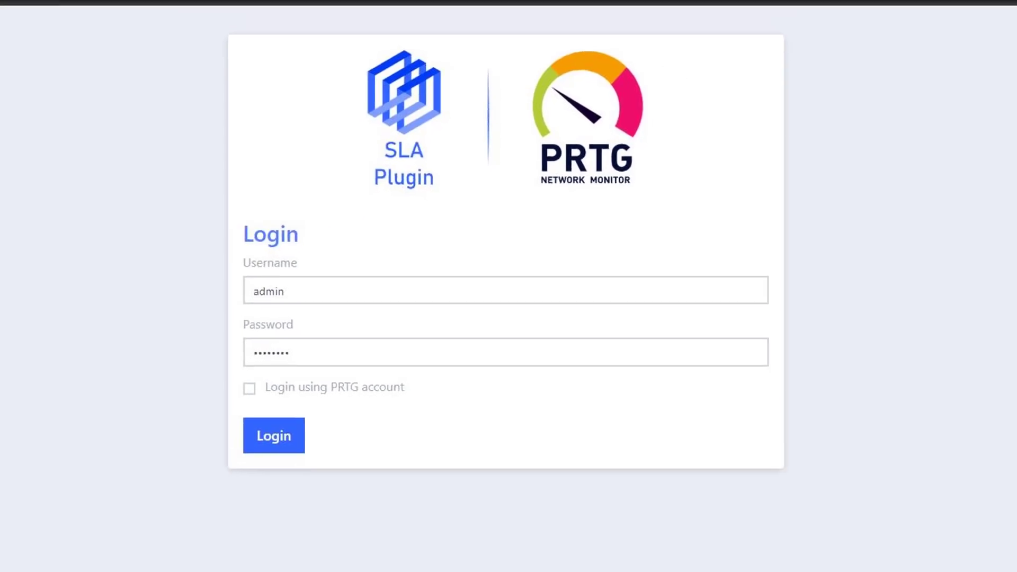
Log in to the PRTG SLA Plugin as admin to reach the dashboard with SLA breach charts.
{"action": "left_click", "coordinate": [274, 436]}
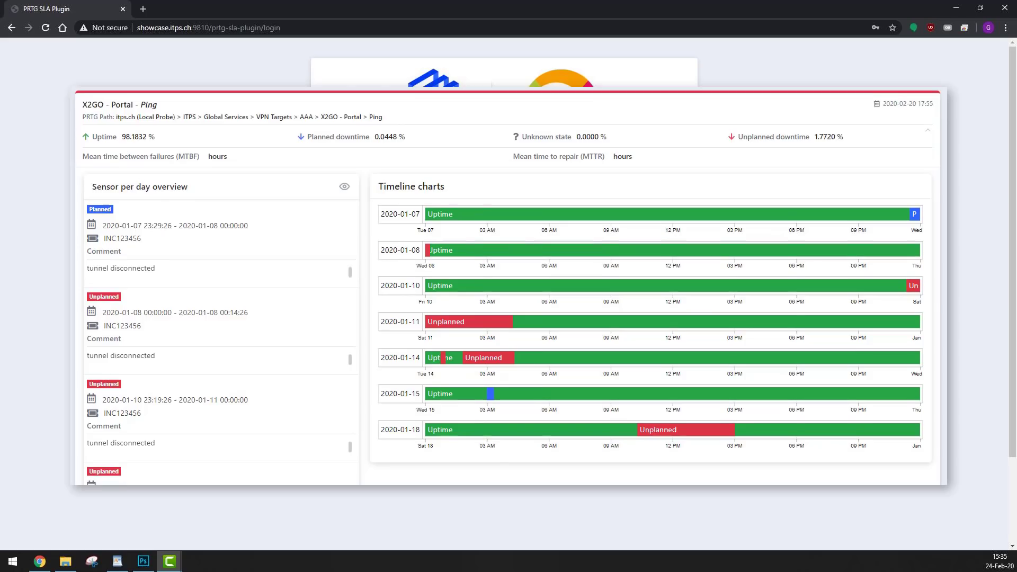
{"action": "scroll", "scroll_direction": "down", "scroll_amount": 3}
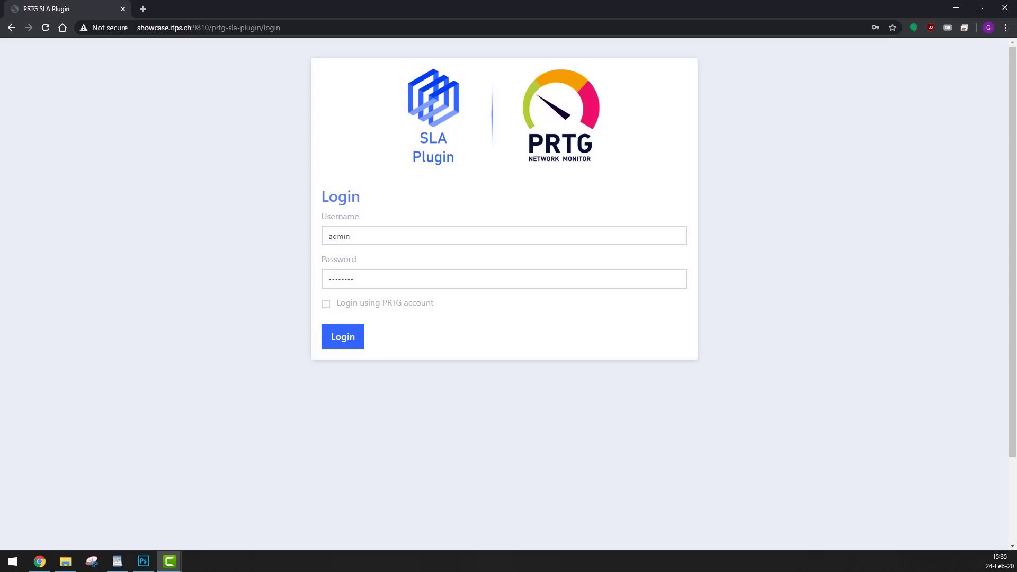
{"action": "left_click", "coordinate": [342, 336]}
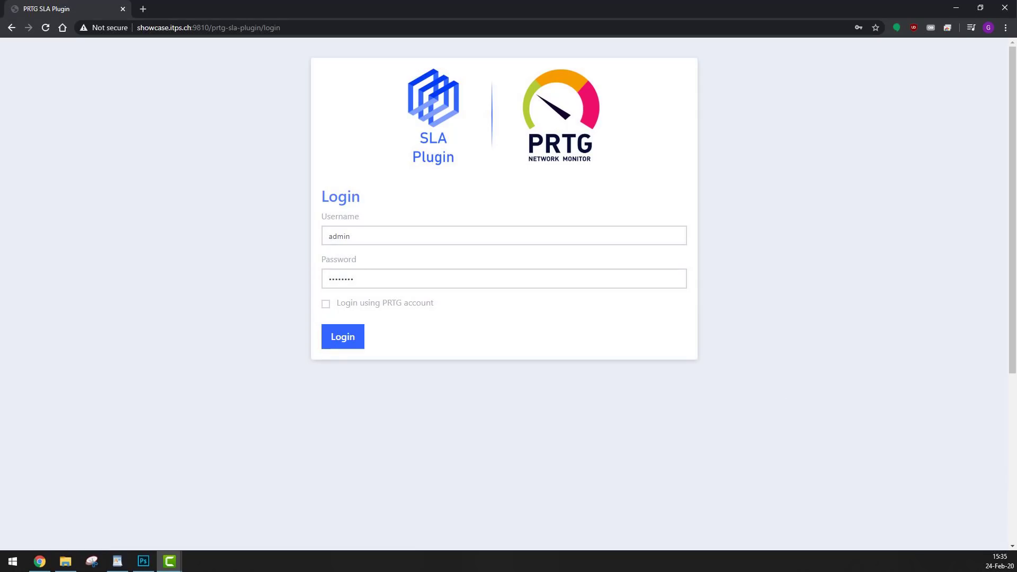
{"action": "left_click", "coordinate": [343, 337]}
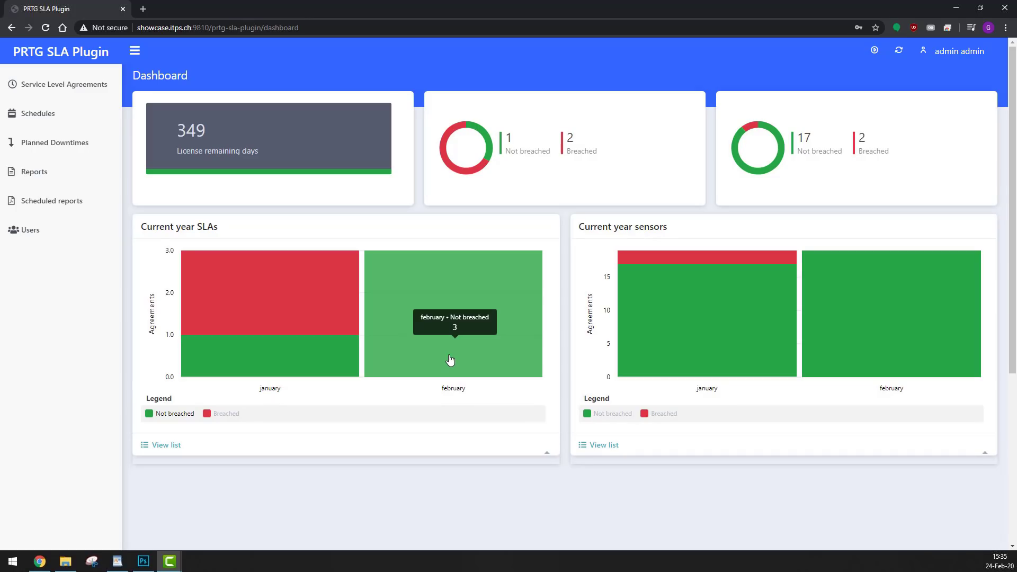
{"action": "mouse_move", "coordinate": [579, 376]}
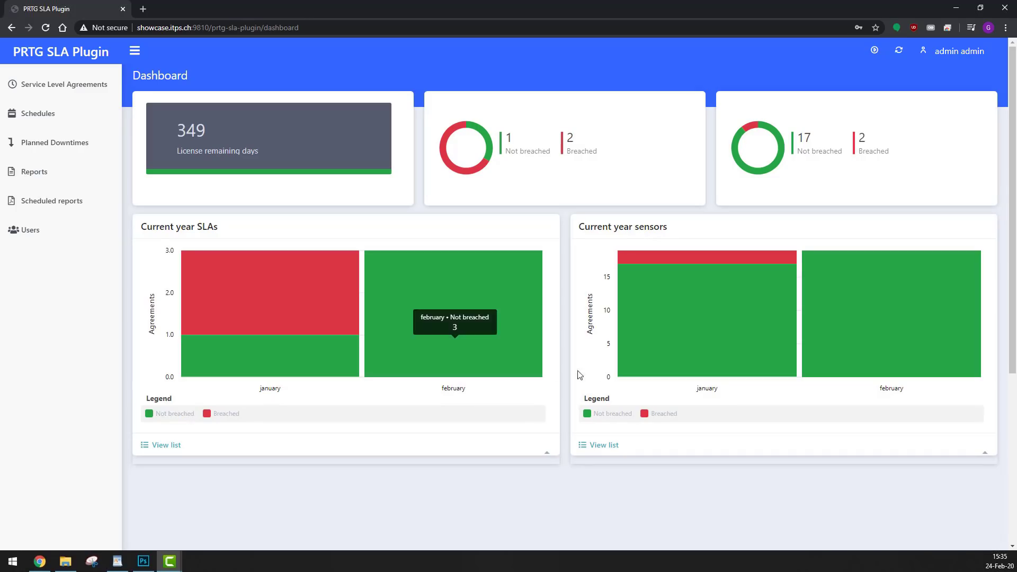
Open the Reports page showing January 2020 results for the Internal and ZZZ agreements.
{"action": "left_click", "coordinate": [34, 171]}
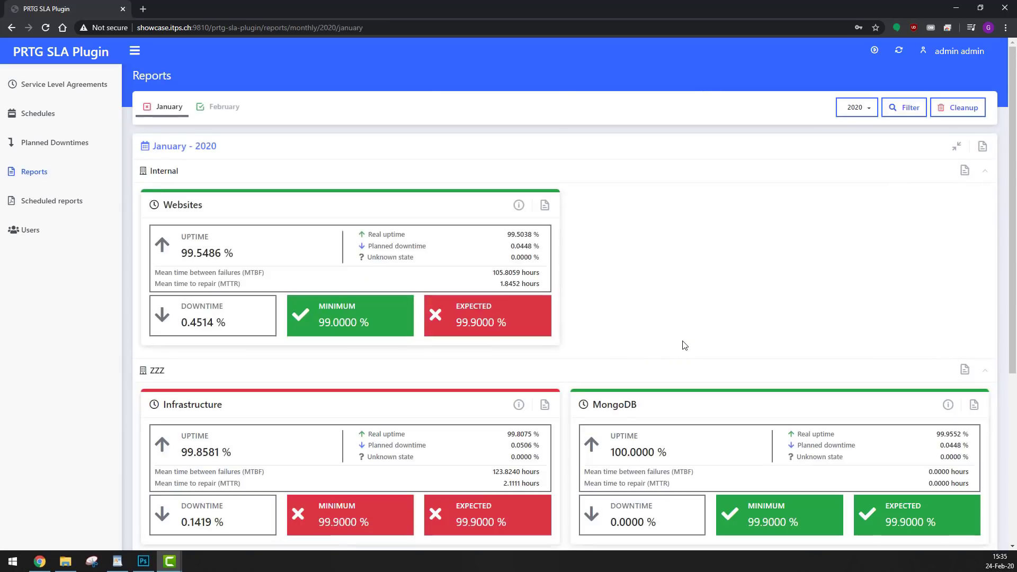
{"action": "mouse_move", "coordinate": [695, 319]}
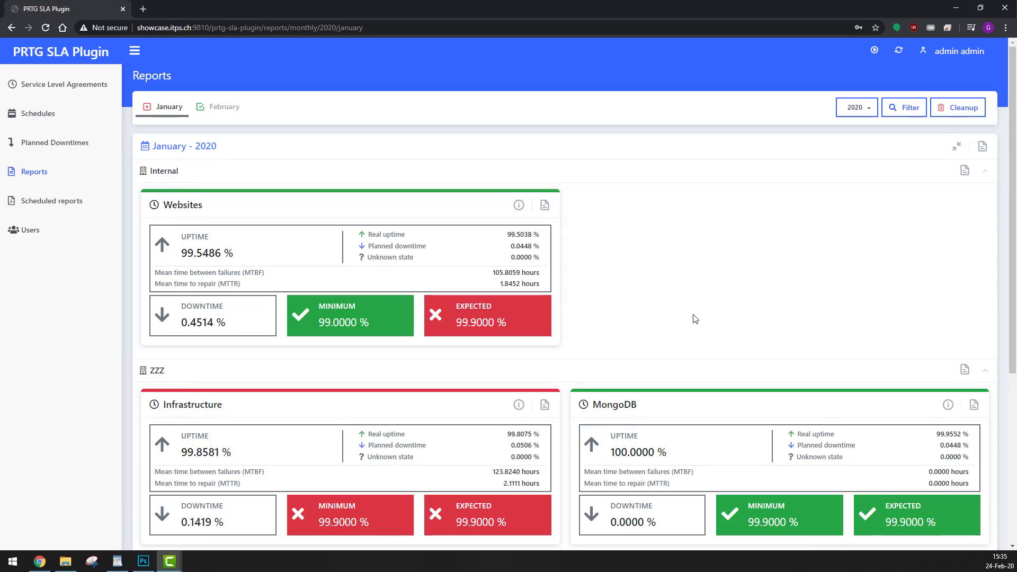
{"action": "mouse_move", "coordinate": [604, 257]}
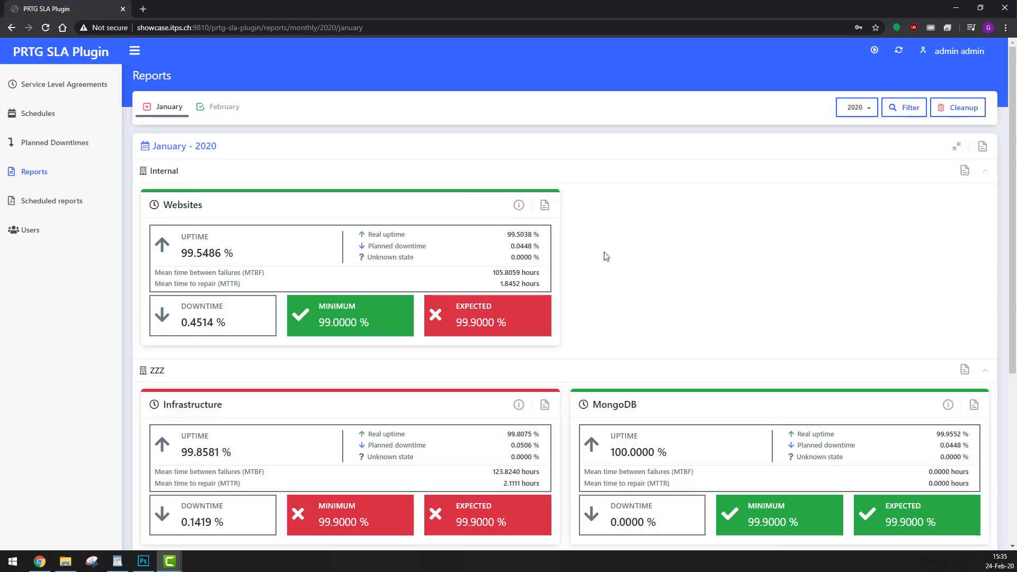
Open the Internal Websites January details and expand the X2GO - Portal - Ping sensor timeline.
{"action": "left_click", "coordinate": [545, 206]}
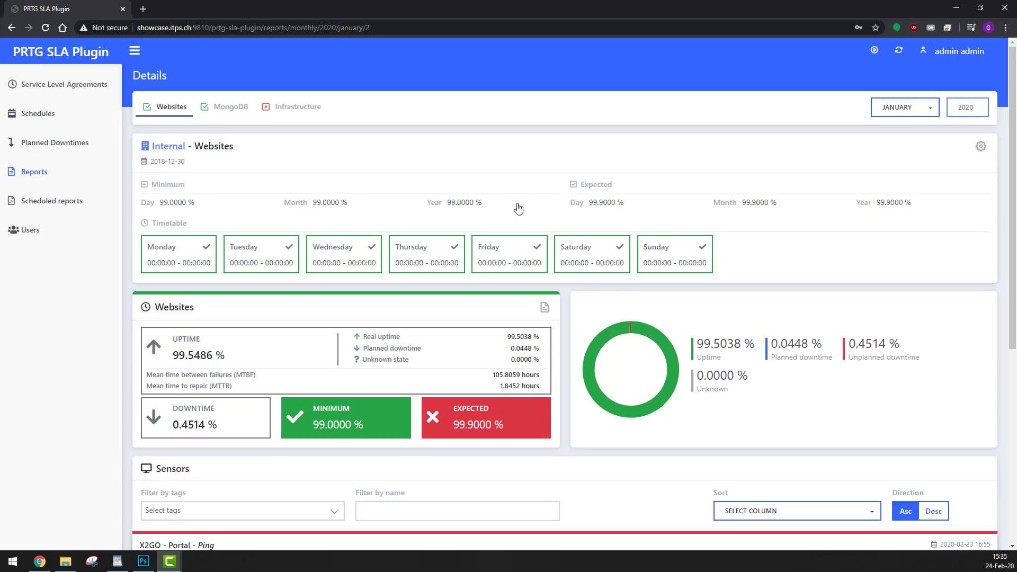
{"action": "scroll", "scroll_direction": "down", "scroll_amount": 3}
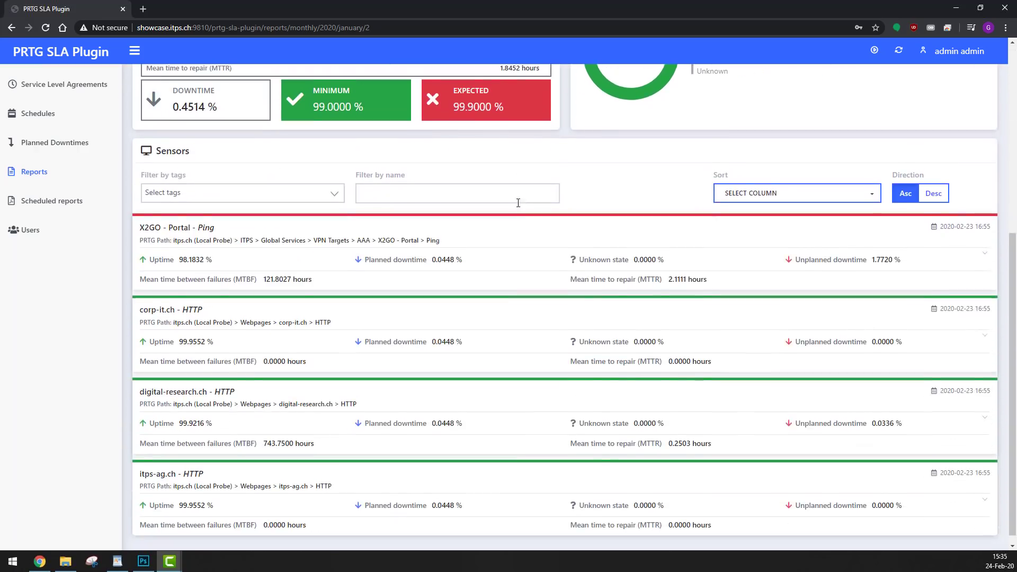
{"action": "scroll", "scroll_direction": "up", "scroll_amount": 3}
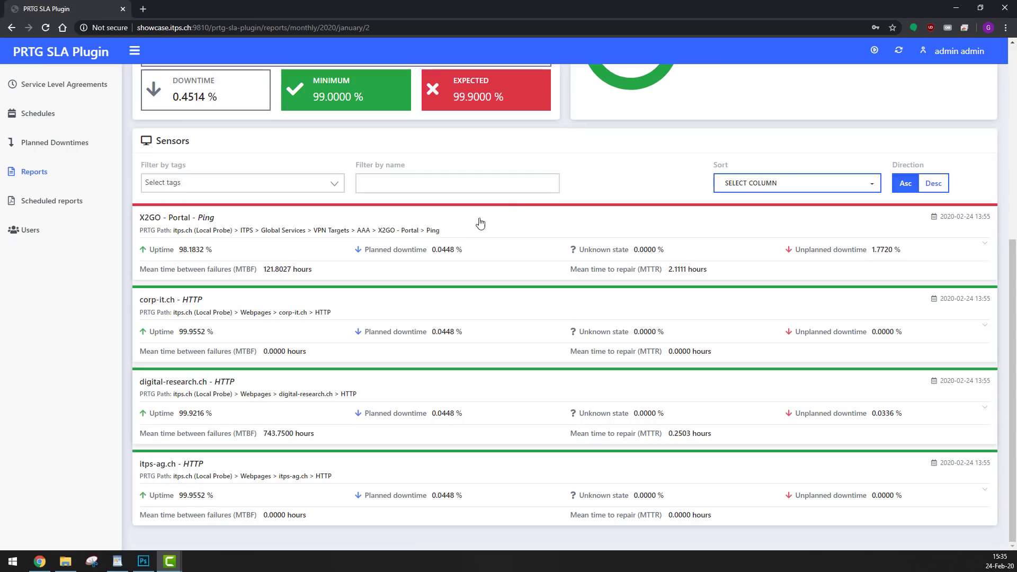
{"action": "left_click", "coordinate": [984, 243]}
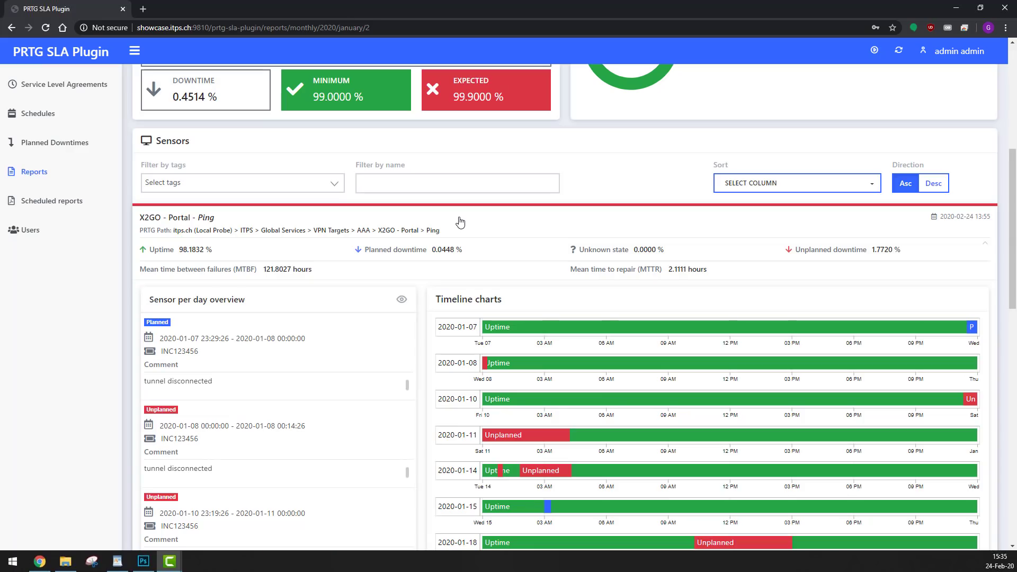
{"action": "scroll", "scroll_direction": "up", "scroll_amount": 3}
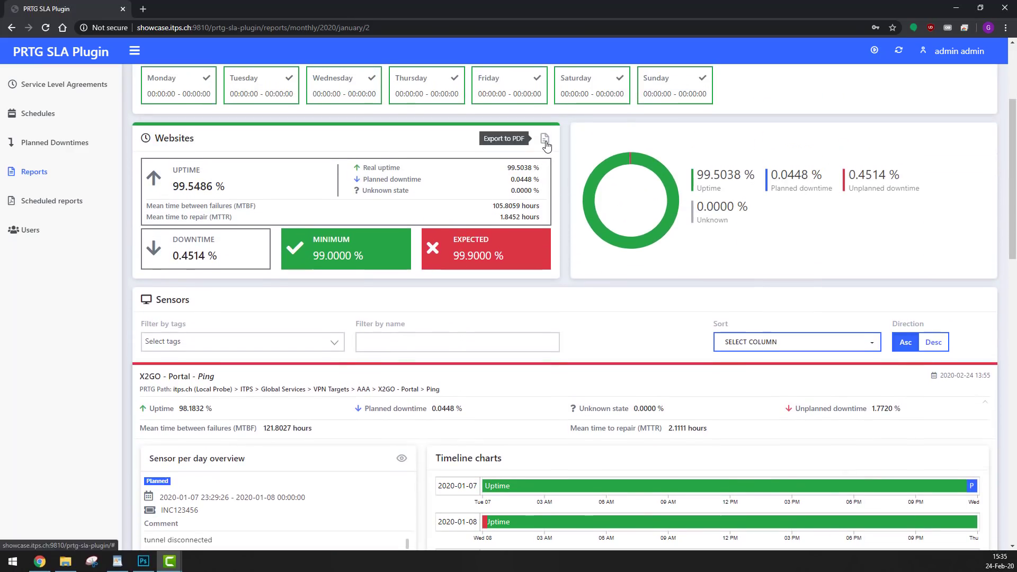
Export the Websites report to PDF and scroll to its X2GO Portal Ping outages.
{"action": "left_click", "coordinate": [504, 139]}
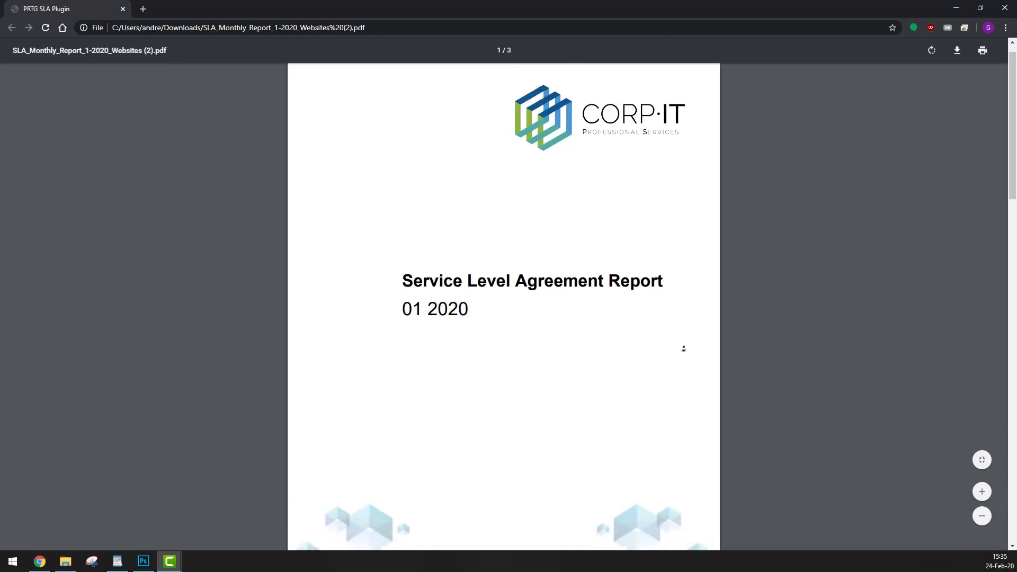
{"action": "scroll", "scroll_direction": "down", "scroll_amount": 3}
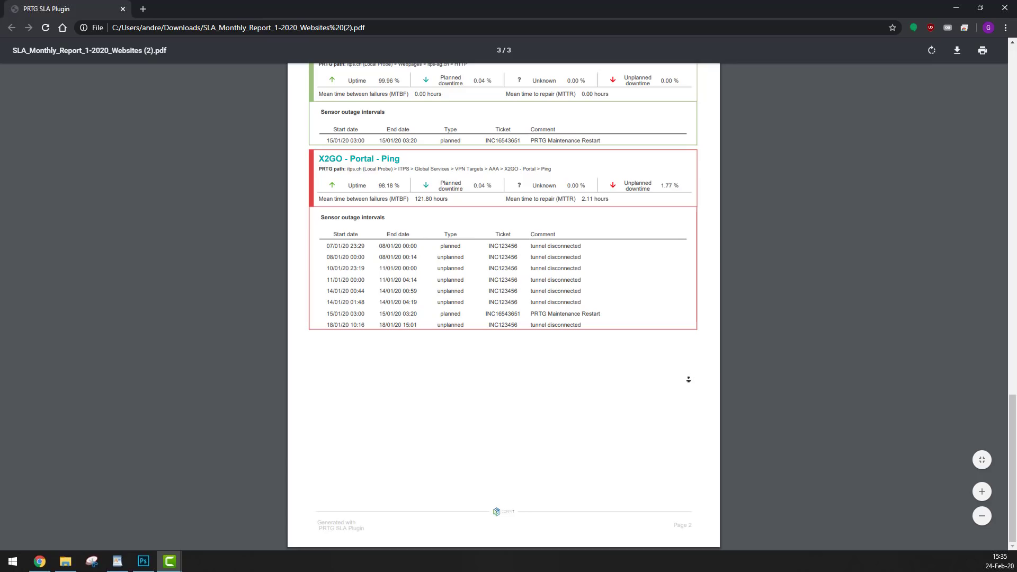